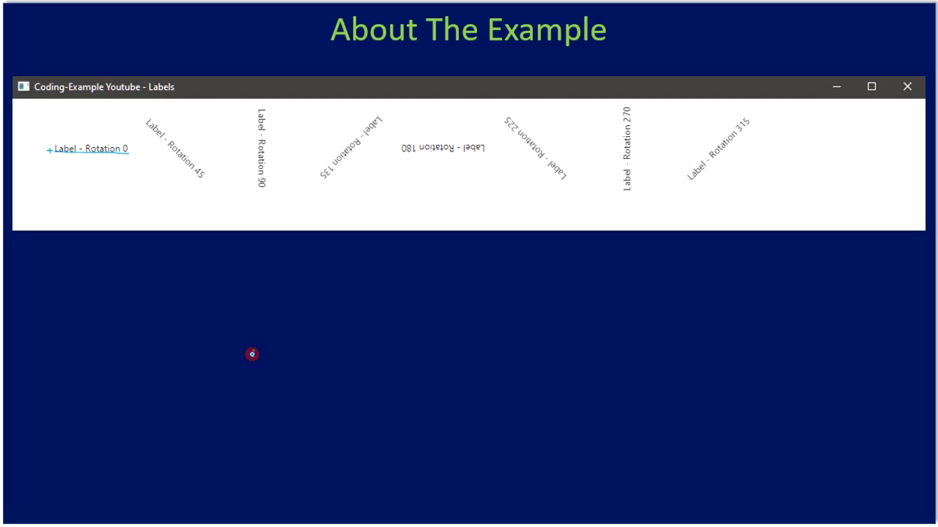
{"action": "mouse_move", "coordinate": [256, 355]}
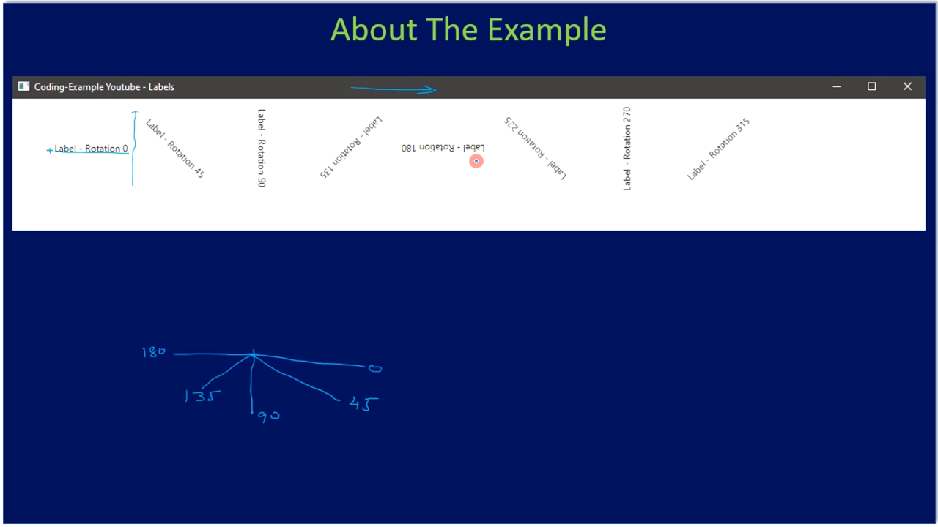
{"action": "mouse_move", "coordinate": [647, 166]}
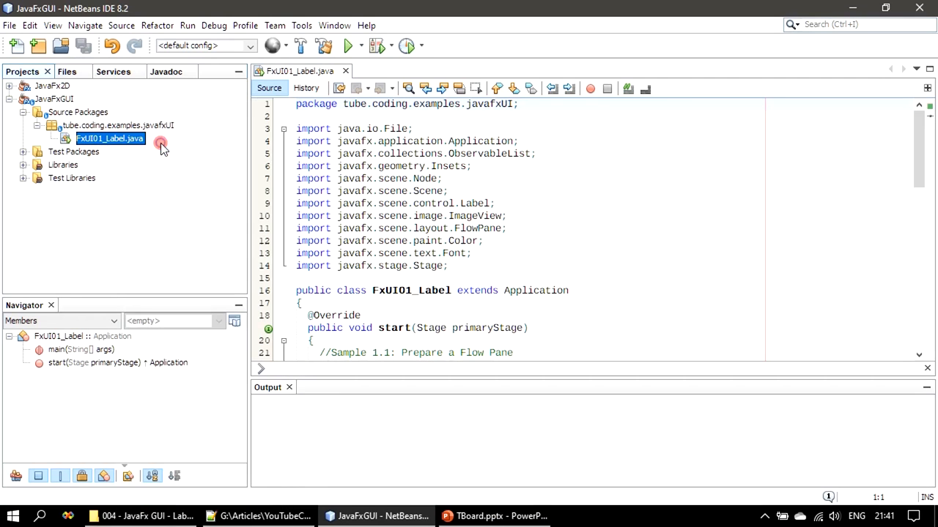
{"action": "mouse_move", "coordinate": [146, 125]}
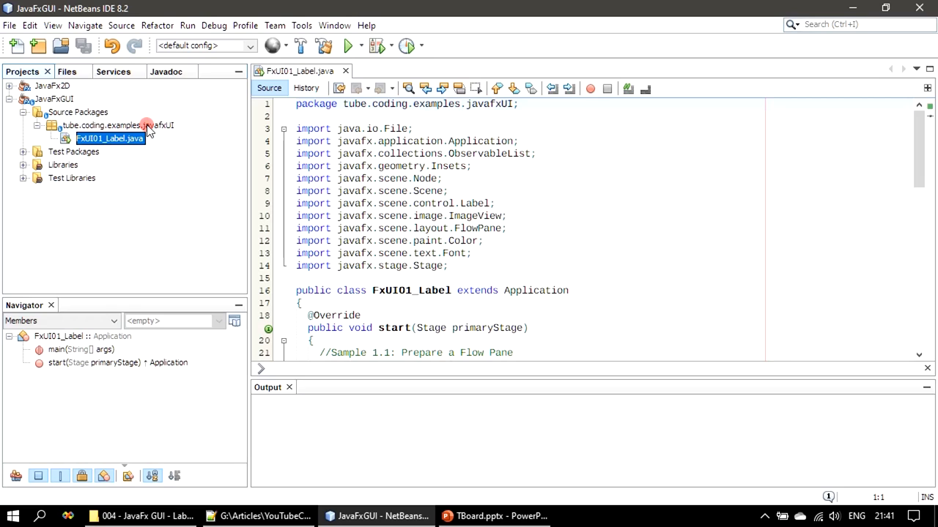
- Paste FxUI01_Label into the javafxUI package as a refactored copy named FxUI02_LabelRotate
{"action": "left_click", "coordinate": [116, 125]}
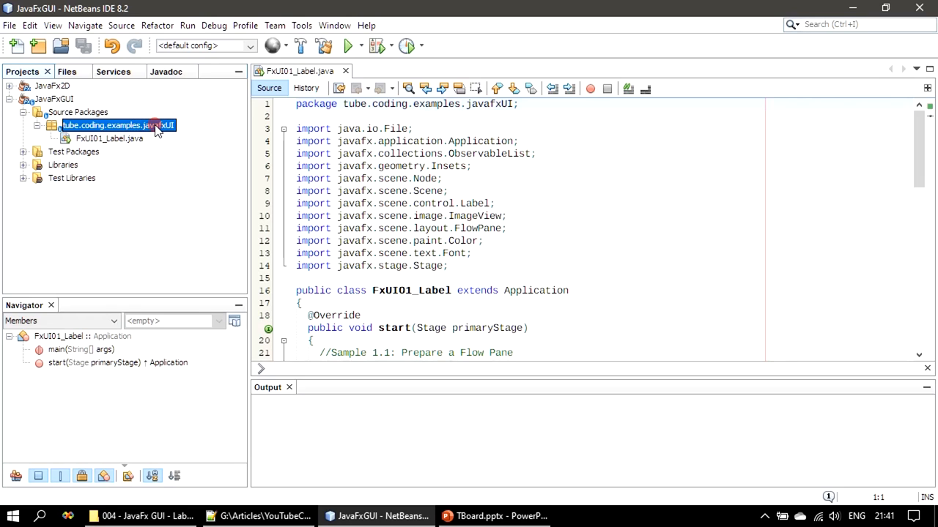
{"action": "right_click", "coordinate": [117, 124]}
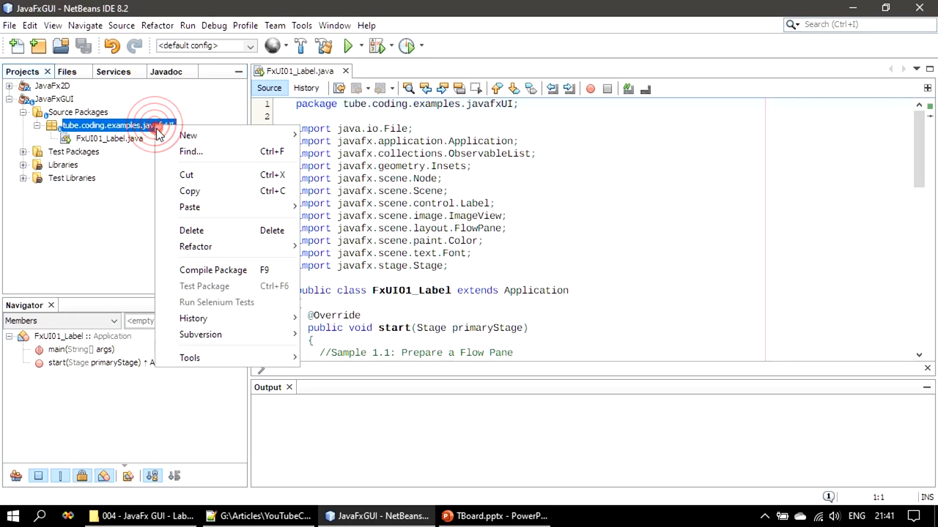
{"action": "mouse_move", "coordinate": [189, 207]}
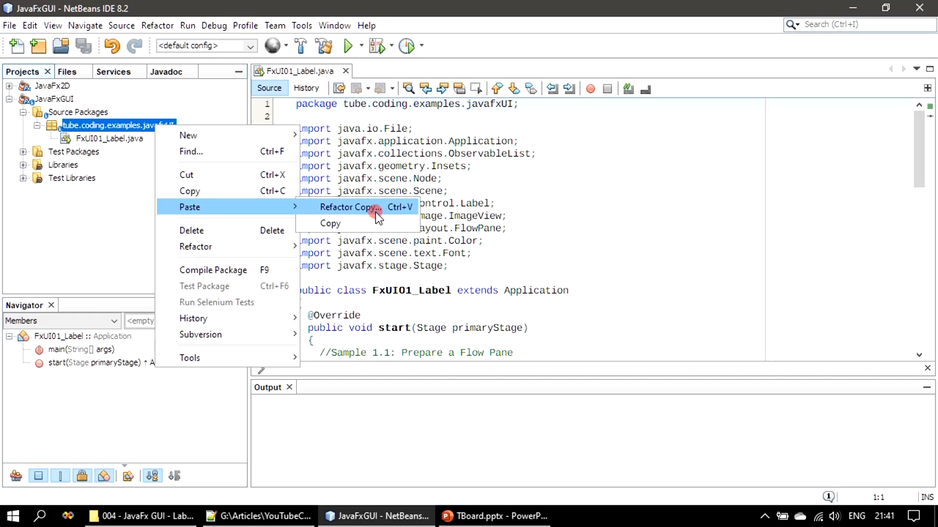
{"action": "left_click", "coordinate": [348, 206]}
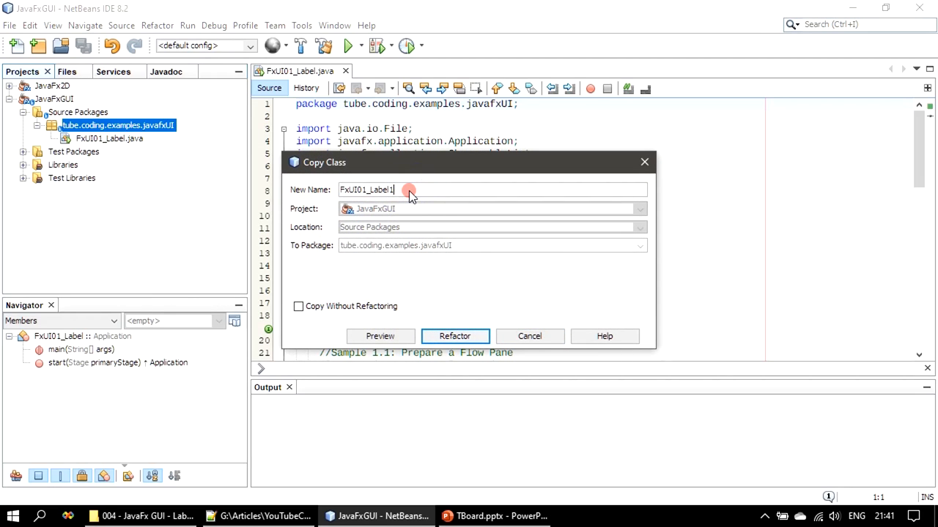
{"action": "key", "text": "Backspace"}
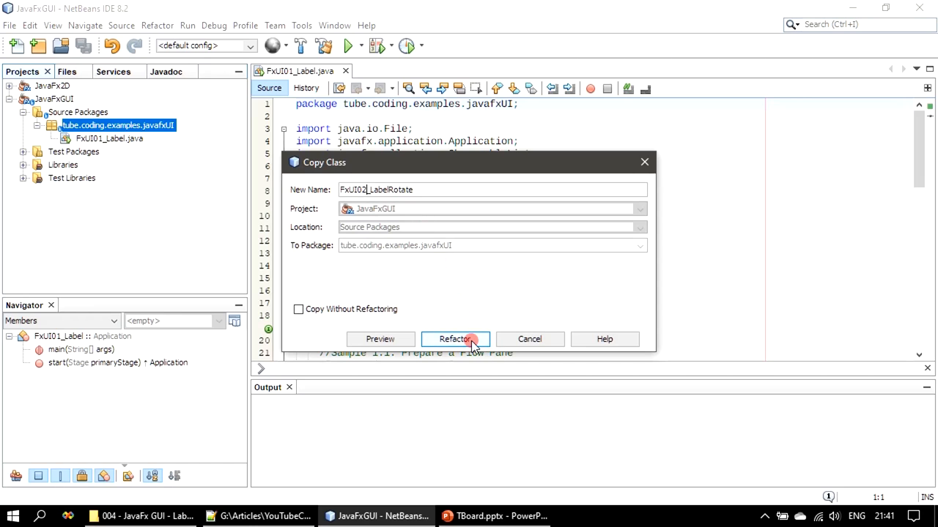
{"action": "left_click", "coordinate": [454, 338]}
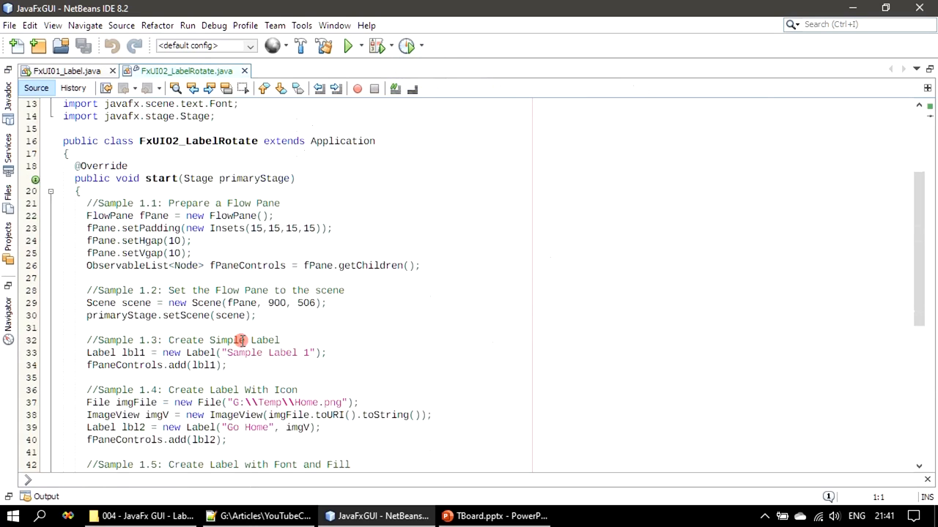
- Delete the Sample 1.3–1.5 label code blocks from FxUI02_LabelRotate
{"action": "scroll", "scroll_direction": "down", "scroll_amount": 3}
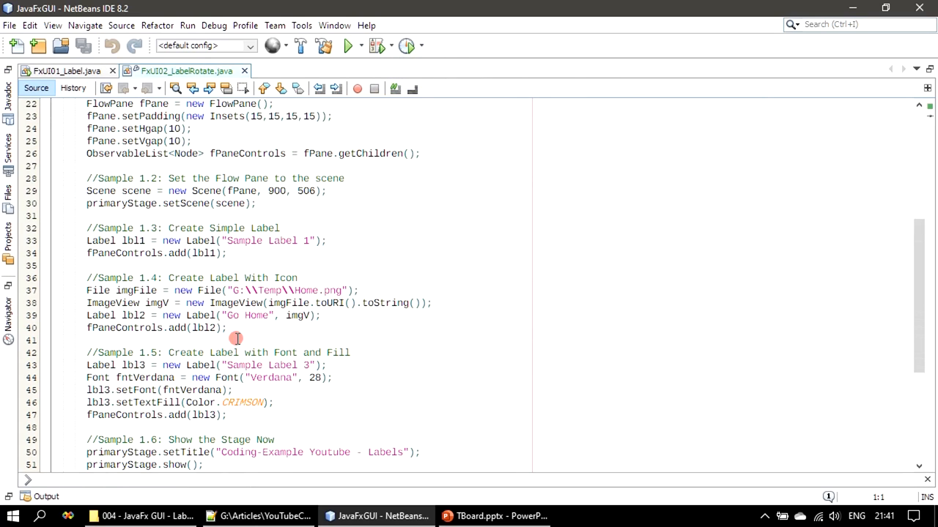
{"action": "left_click_drag", "start_coordinate": [86, 228], "coordinate": [227, 416]}
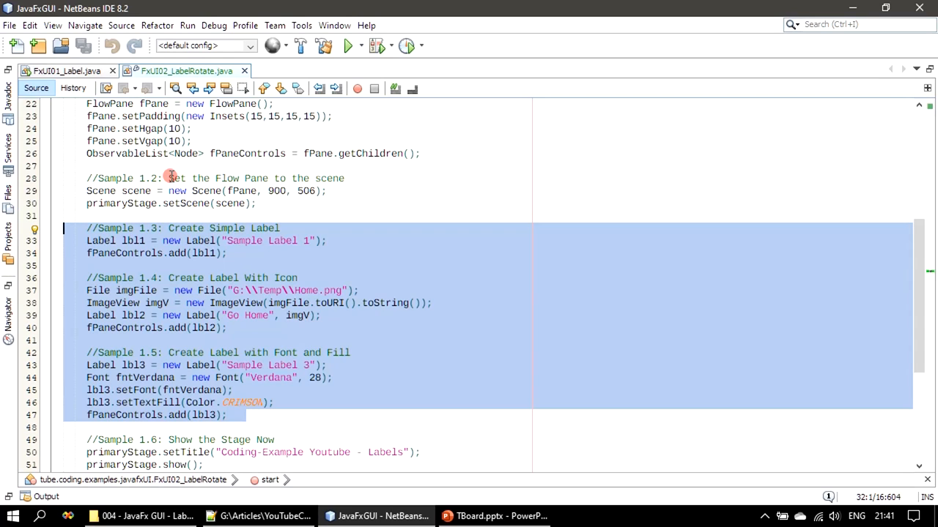
{"action": "key", "text": "Delete"}
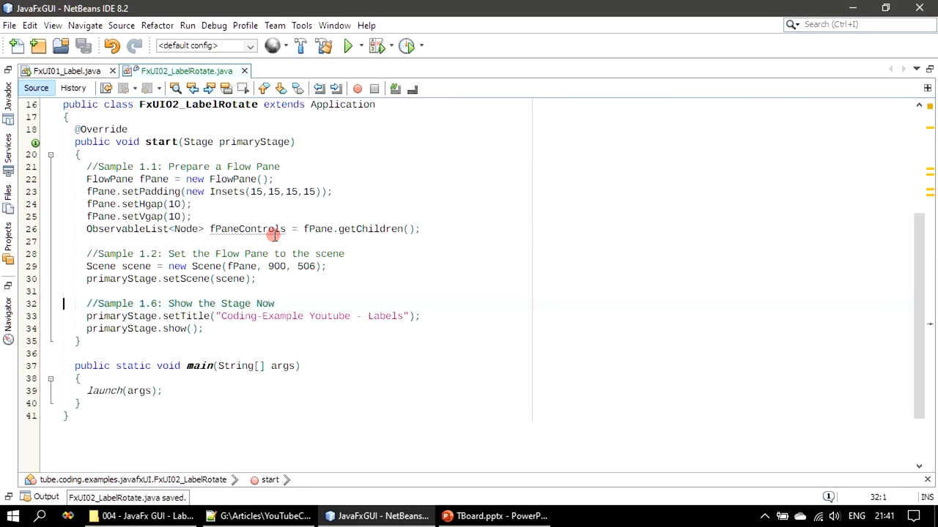
{"action": "mouse_move", "coordinate": [301, 340]}
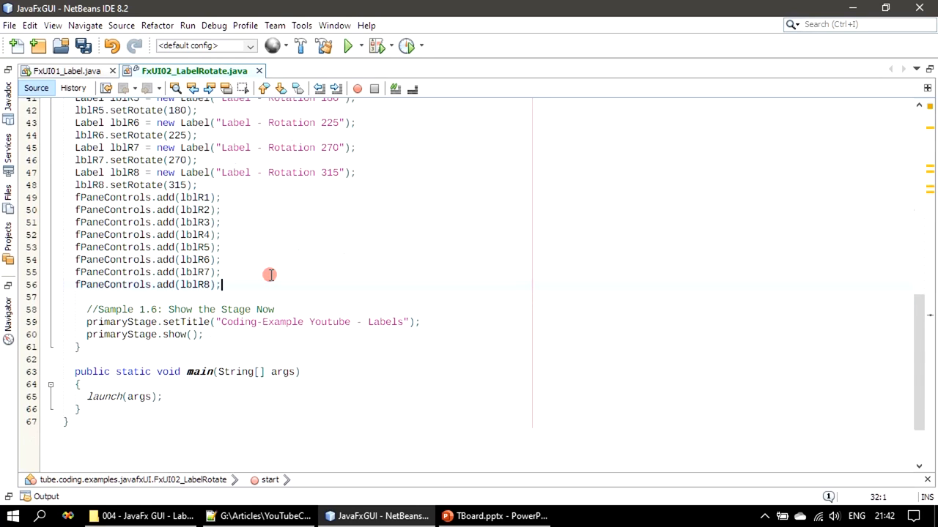
- Add Sample 2.1: eight labels rotated 0–315 degrees, each added to fPaneControls
{"action": "triple_click", "coordinate": [147, 284]}
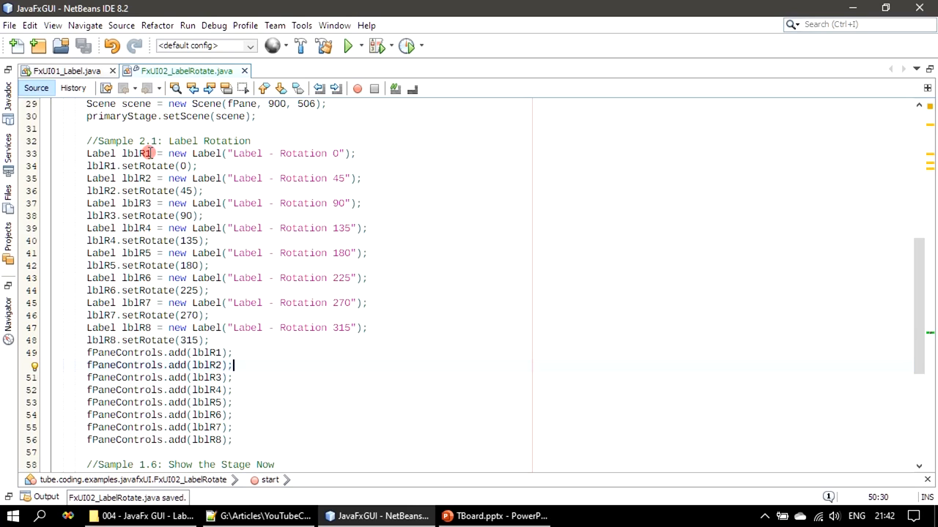
{"action": "left_click_drag", "start_coordinate": [128, 291], "coordinate": [382, 328]}
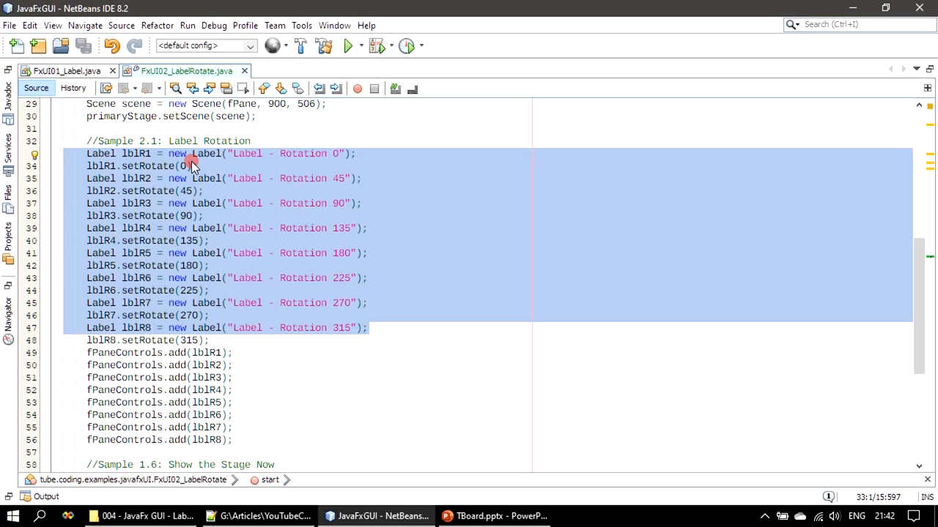
{"action": "mouse_move", "coordinate": [189, 182]}
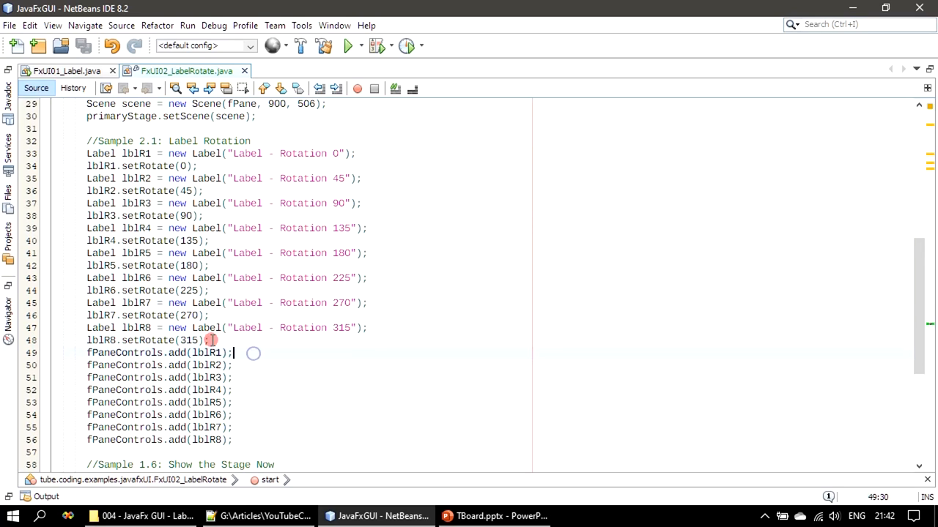
{"action": "double_click", "coordinate": [209, 352]}
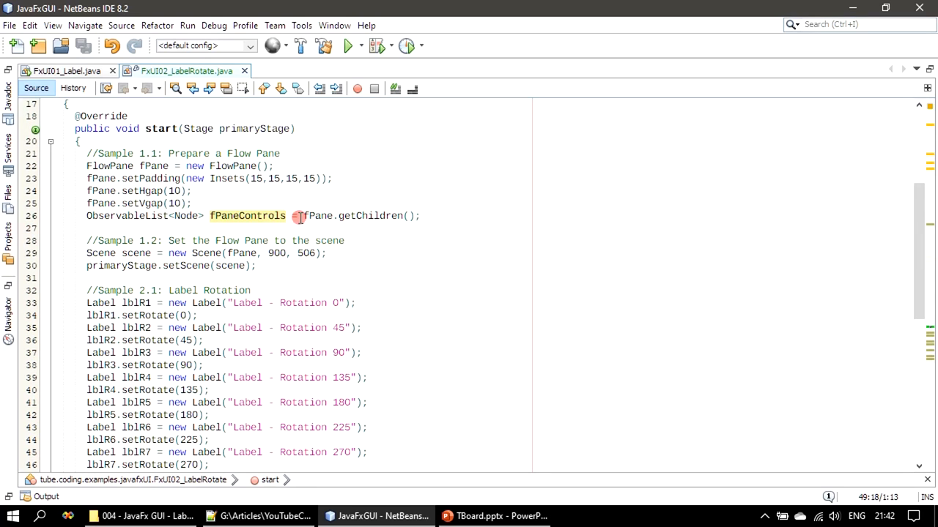
{"action": "double_click", "coordinate": [318, 216]}
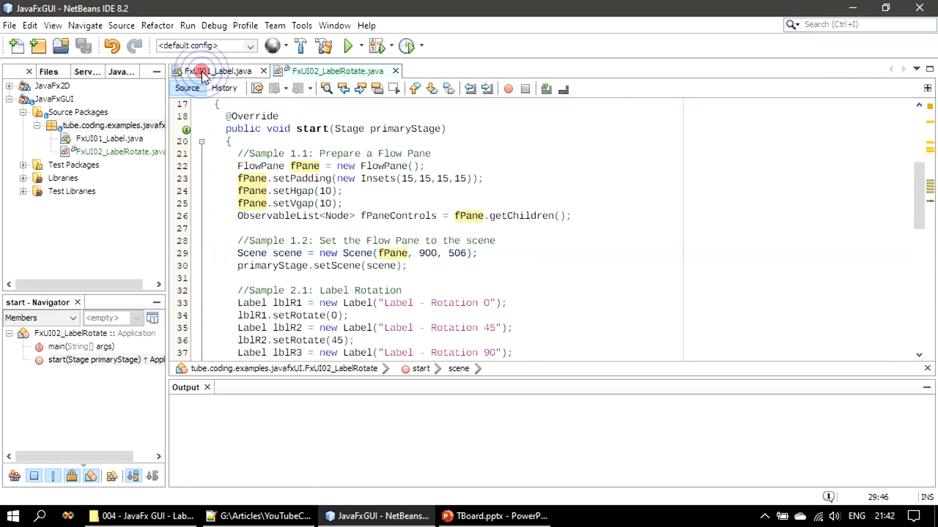
- Clean and build the JavaFxGUI project until the Output reports BUILD SUCCESSFUL
{"action": "scroll", "scroll_direction": "down", "scroll_amount": 3}
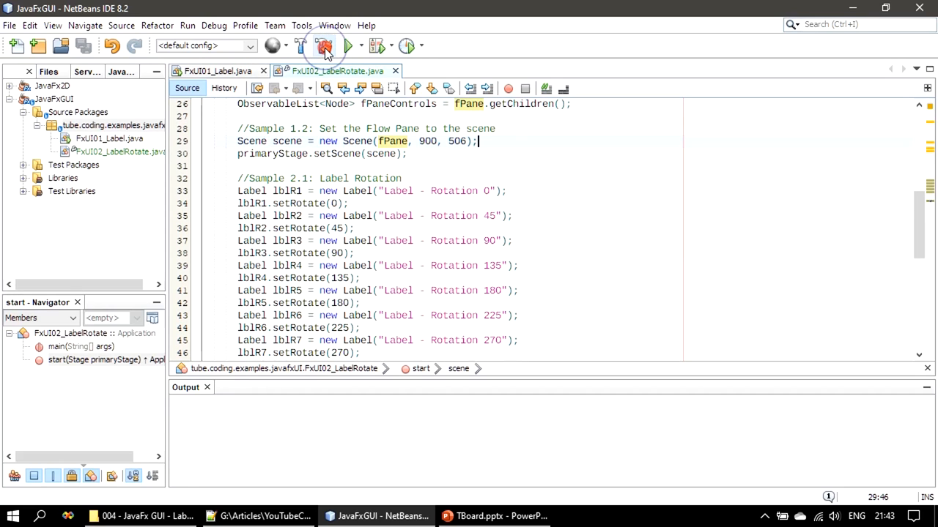
{"action": "left_click", "coordinate": [323, 45]}
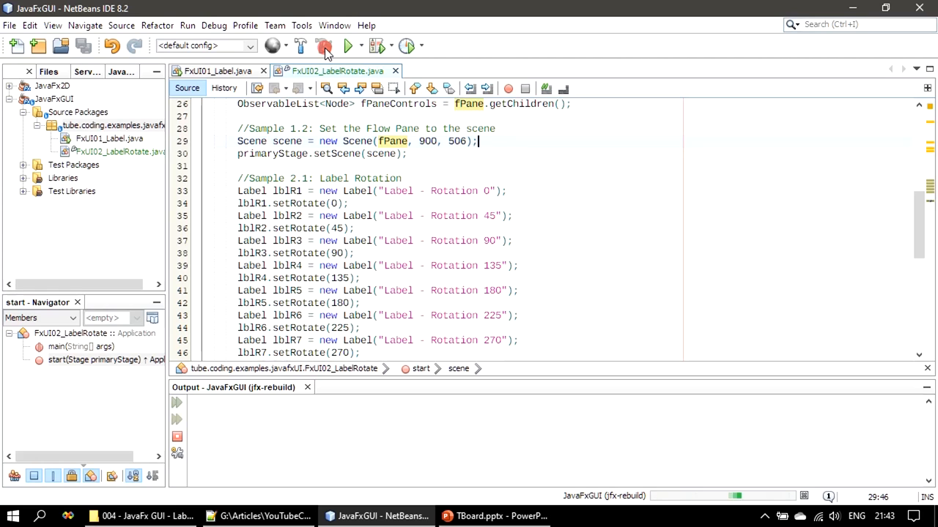
{"action": "left_click", "coordinate": [324, 45]}
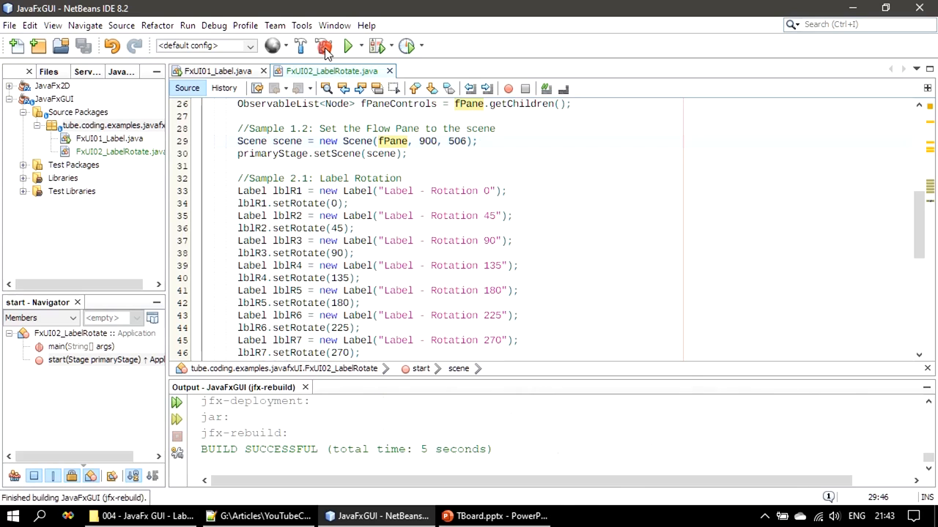
{"action": "right_click", "coordinate": [119, 151]}
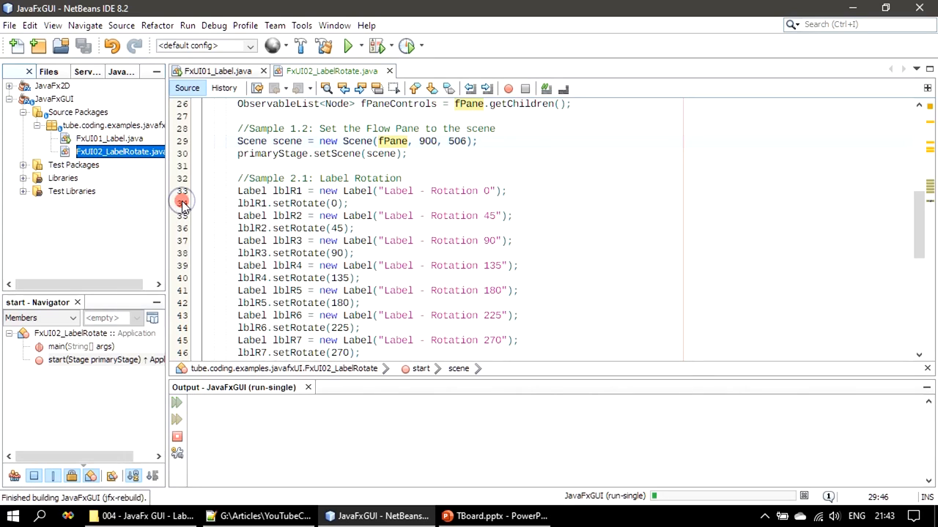
- Run FxUI02_LabelRotate, view the eight rotated labels, and close the window
{"action": "left_click", "coordinate": [348, 45]}
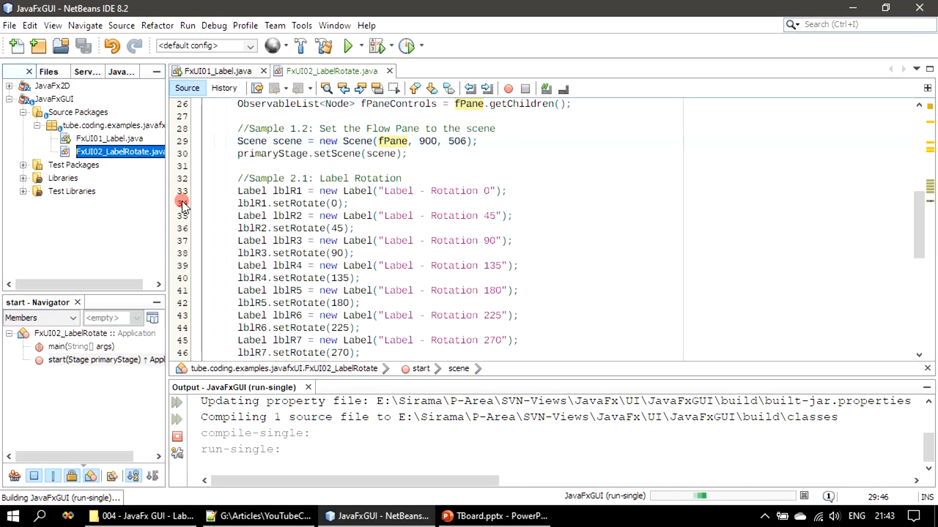
{"action": "left_click", "coordinate": [349, 46]}
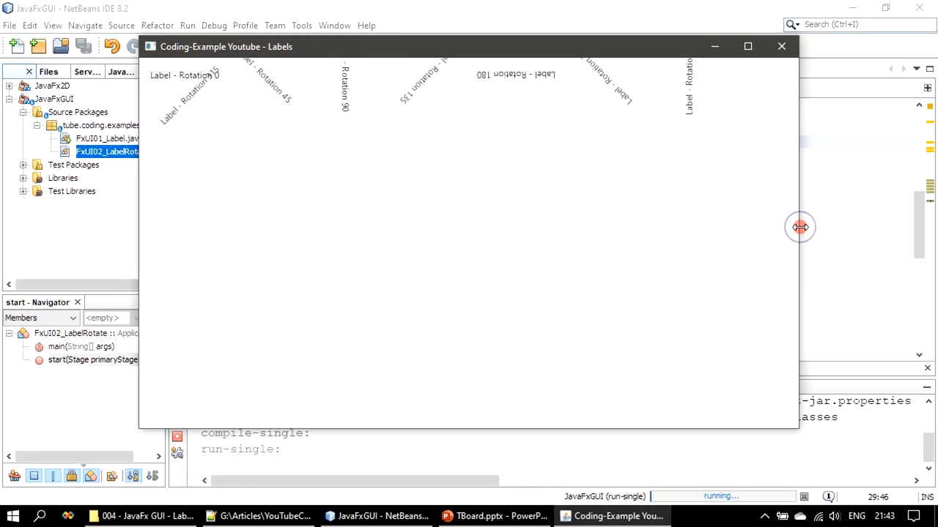
{"action": "mouse_move", "coordinate": [800, 228]}
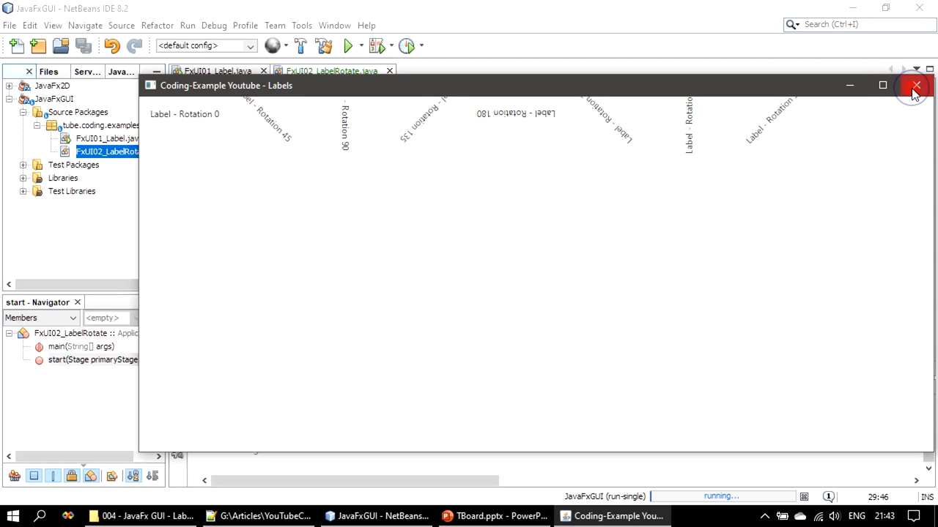
{"action": "left_click", "coordinate": [915, 85]}
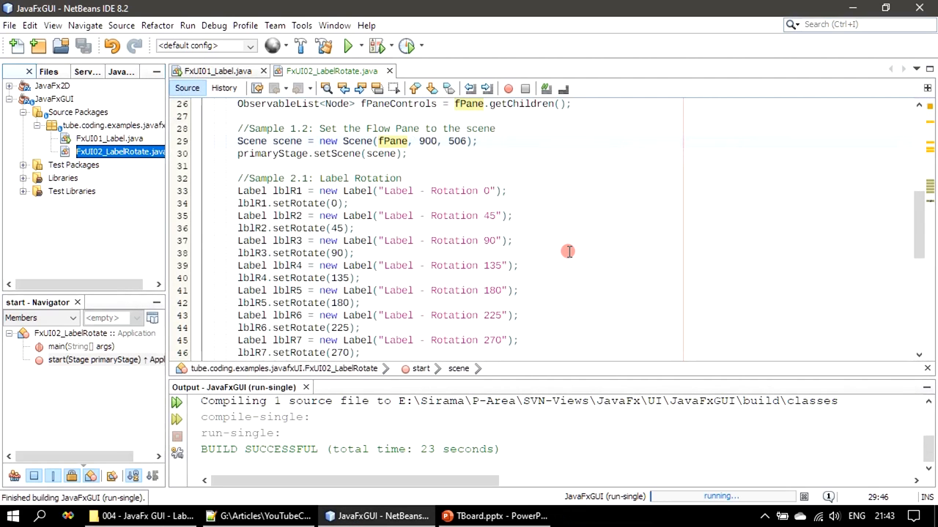